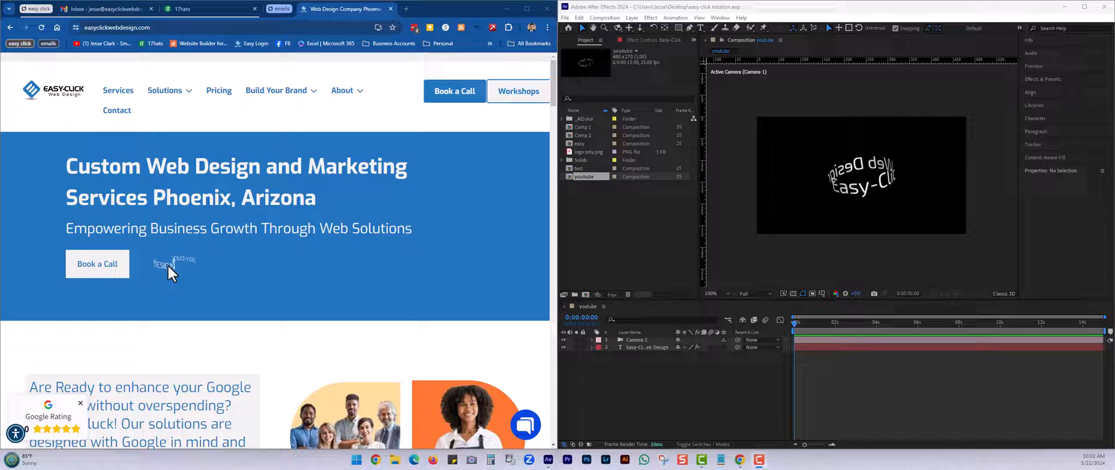
pyautogui.moveTo(157, 252)
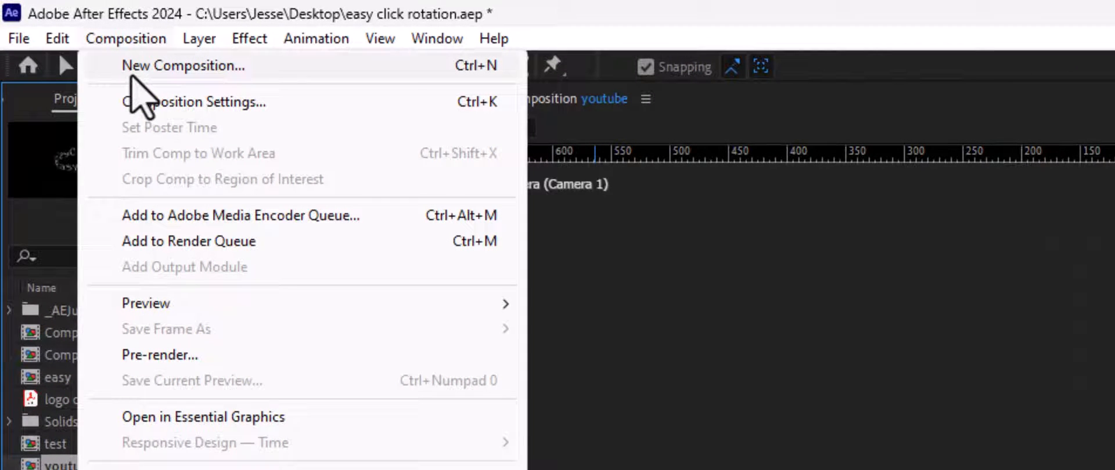
# Create the 480x270 composition Comp 3, briefly toggling the transparency grid
pyautogui.click(184, 64)
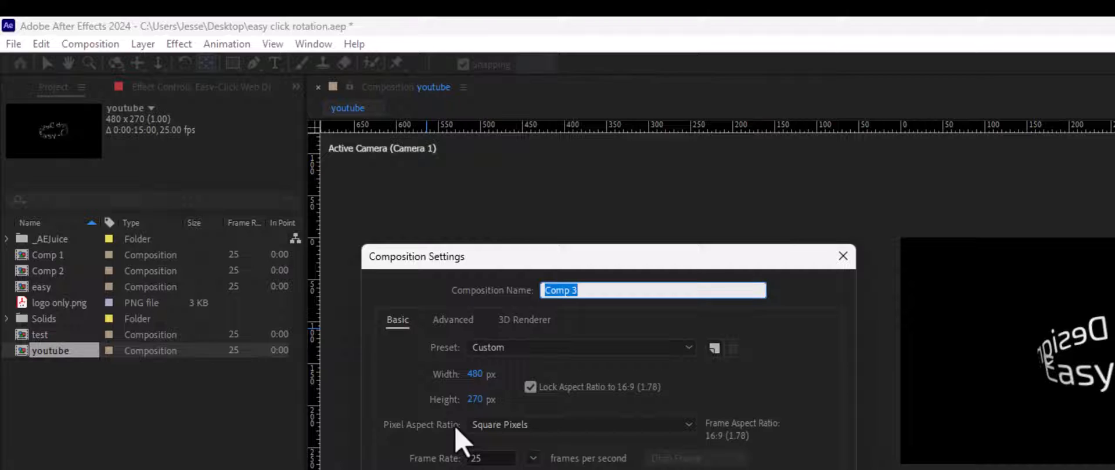
pyautogui.moveTo(362, 454)
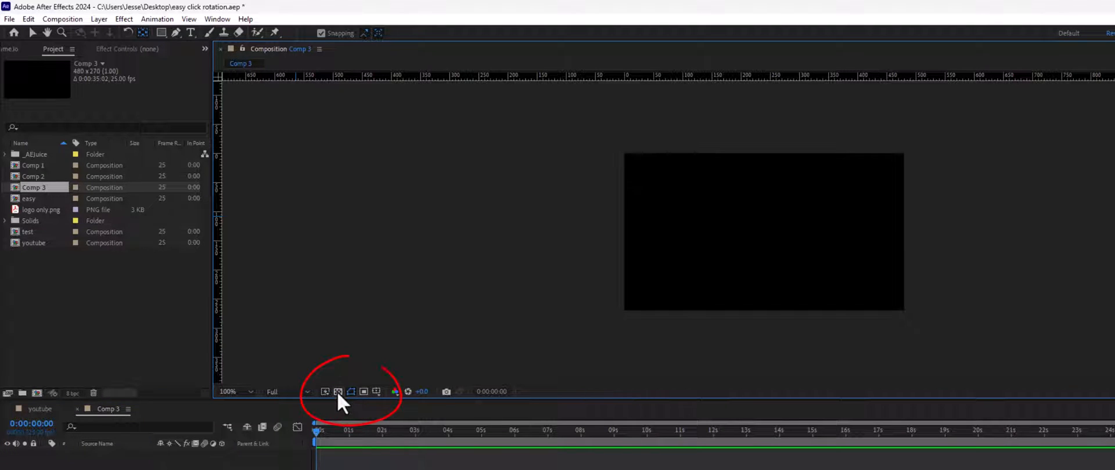
pyautogui.click(337, 392)
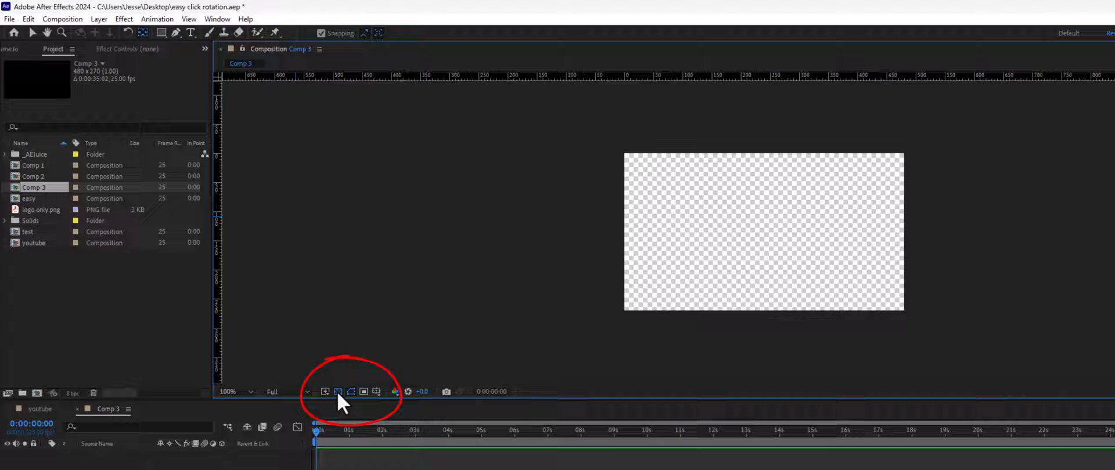
pyautogui.click(325, 391)
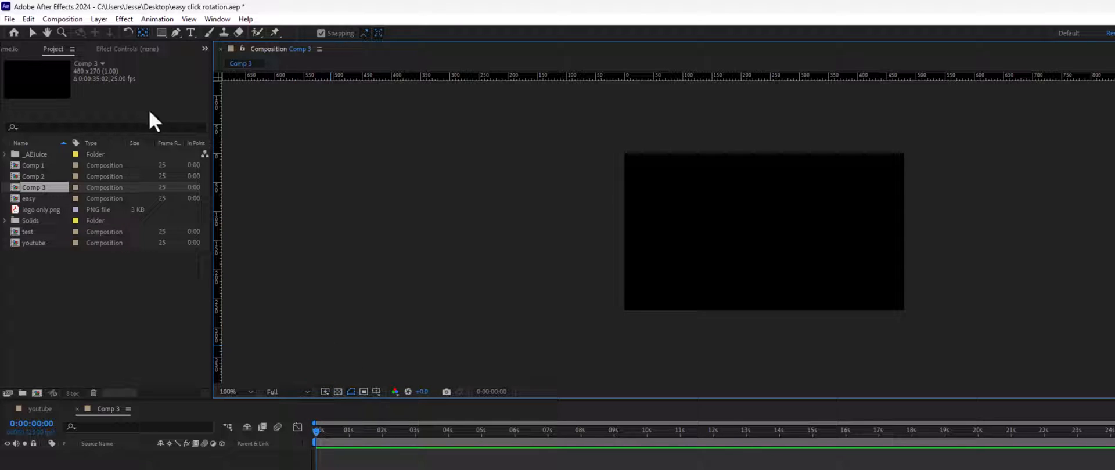
pyautogui.moveTo(195, 53)
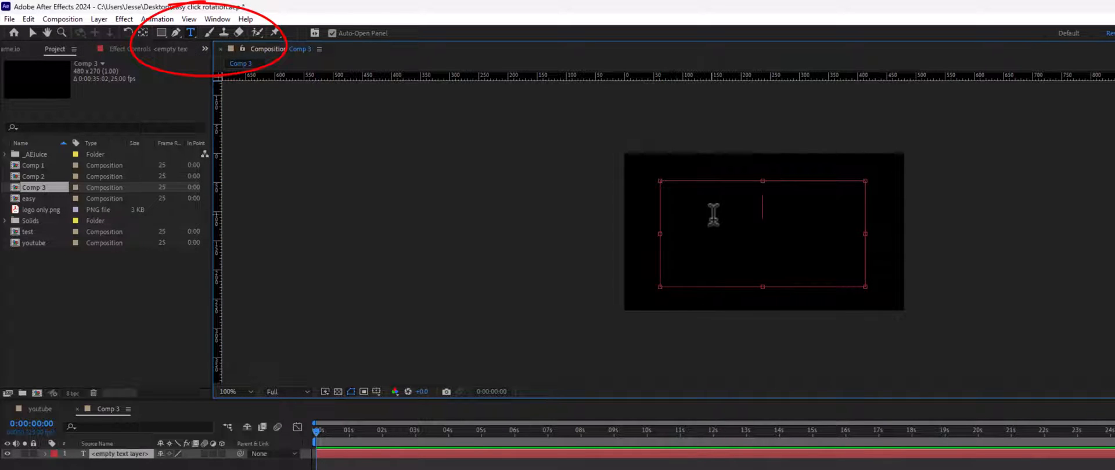
pyautogui.moveTo(677, 204)
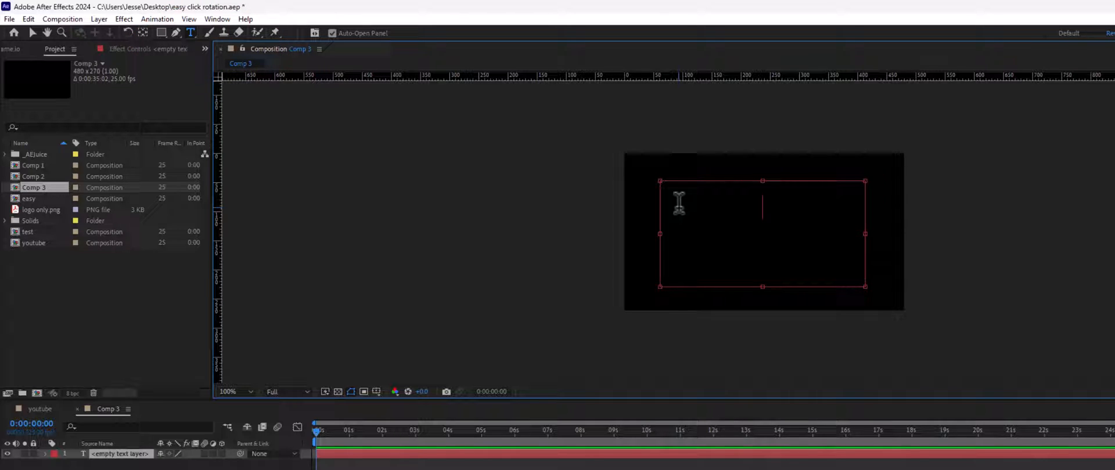
# Type the title 'Jesse Clark Small Business Resources', correcting the extra 's' in Jesse
pyautogui.write('Jessse C')
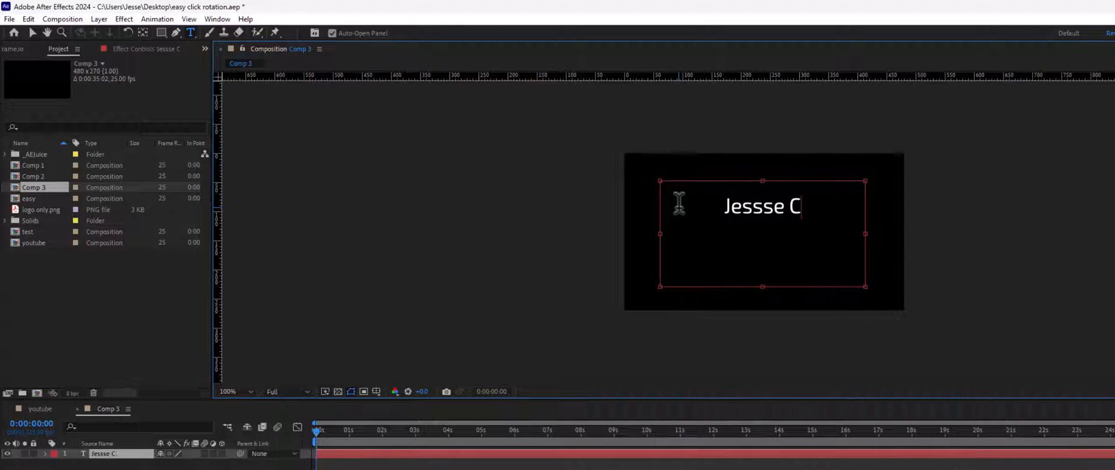
pyautogui.press('Backspace')
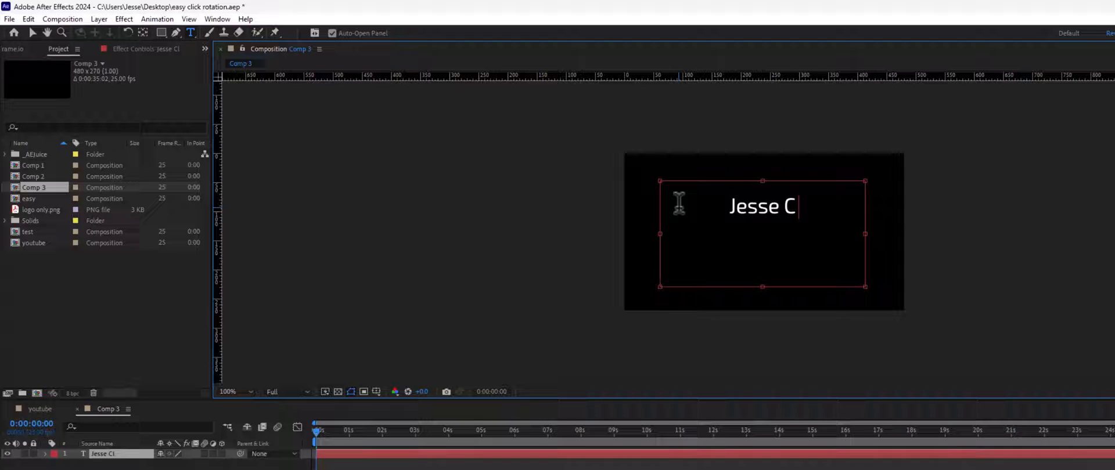
pyautogui.write('lark')
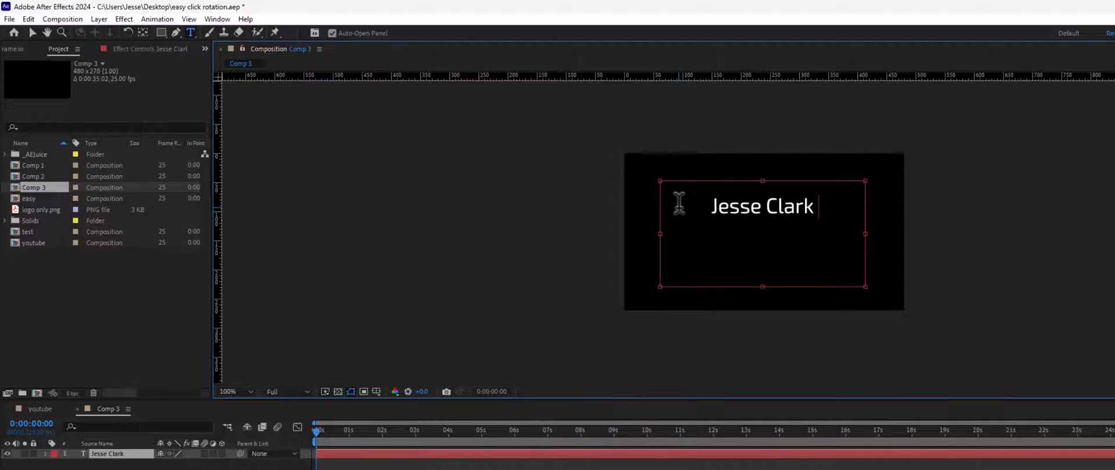
pyautogui.write('Small')
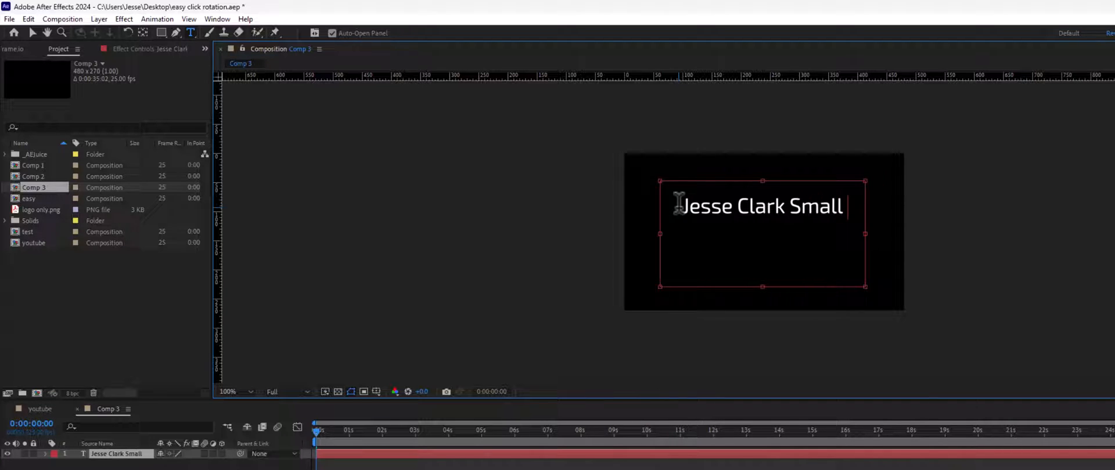
pyautogui.write('Business Resource')
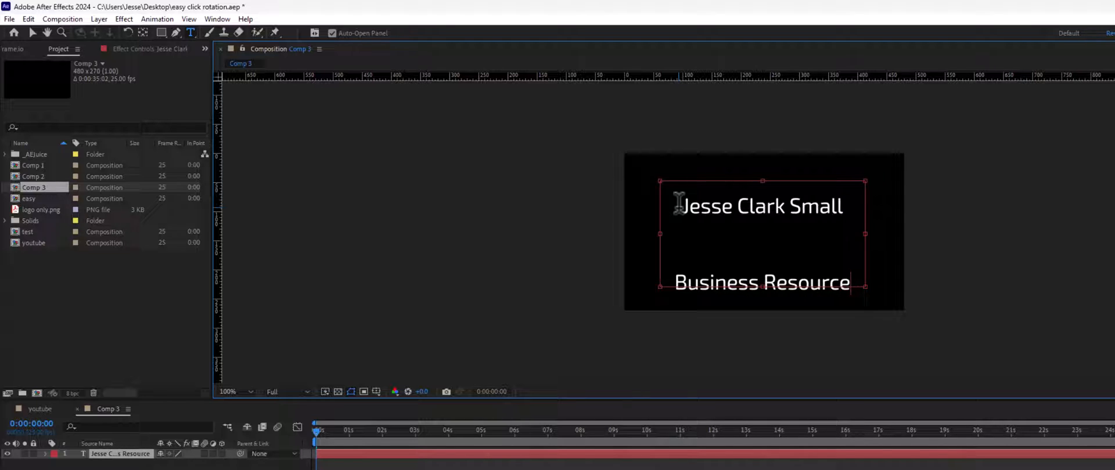
pyautogui.write('sse Clark Small Bus')
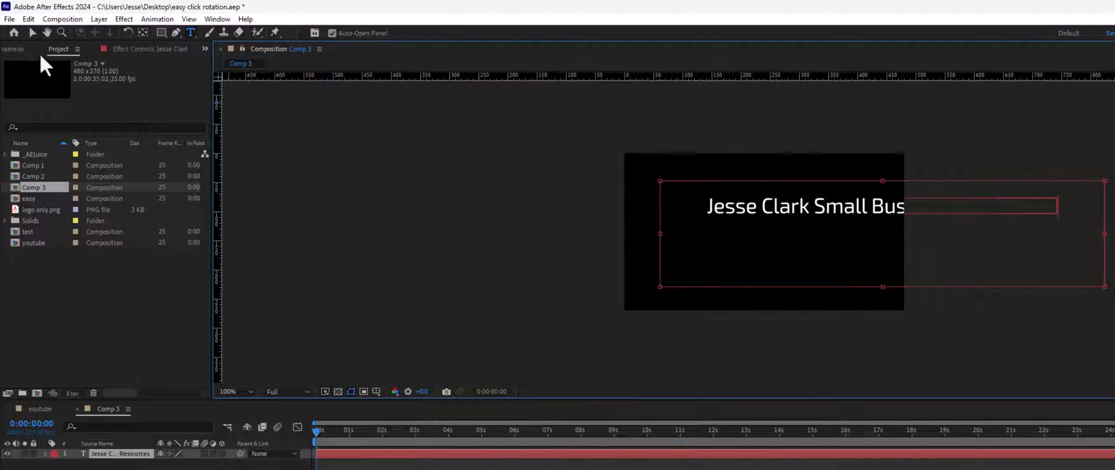
# Align the title layer to the composition's horizontal and vertical center
pyautogui.click(31, 33)
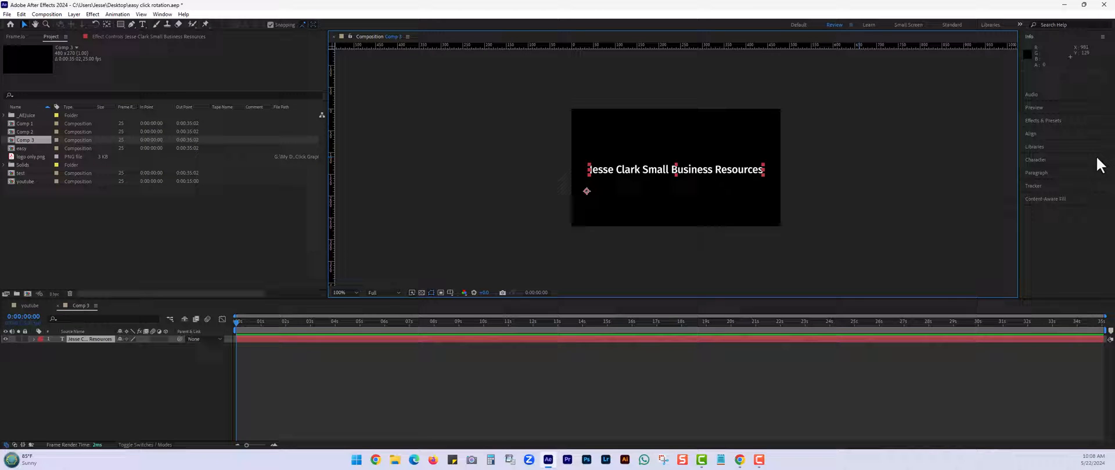
pyautogui.click(1030, 134)
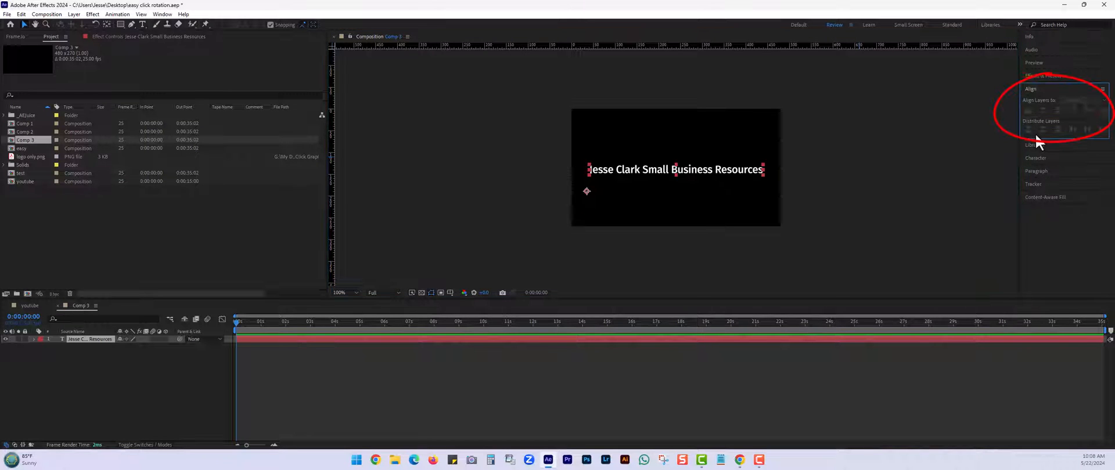
pyautogui.click(1079, 100)
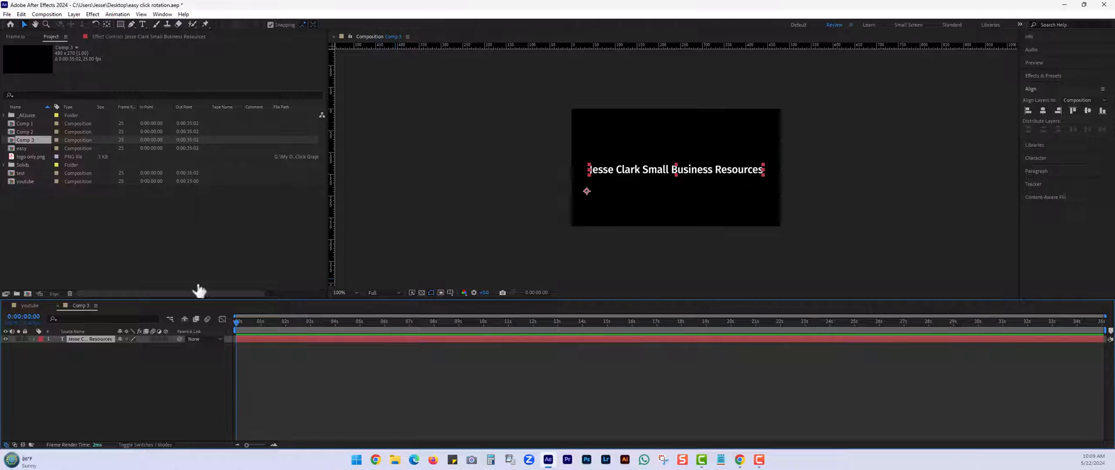
pyautogui.moveTo(85, 53)
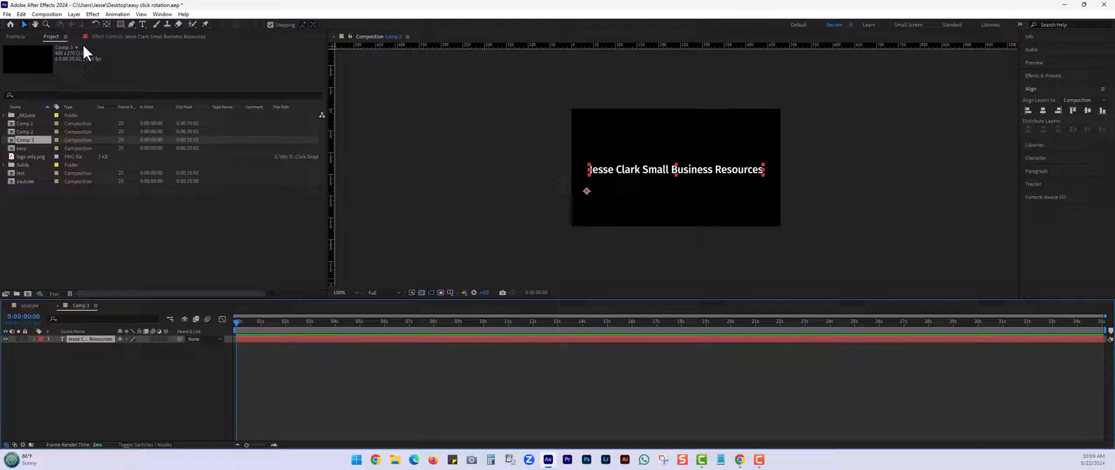
# Apply CC Cylinder to the title and tilt it by adjusting Rotation X
pyautogui.click(100, 15)
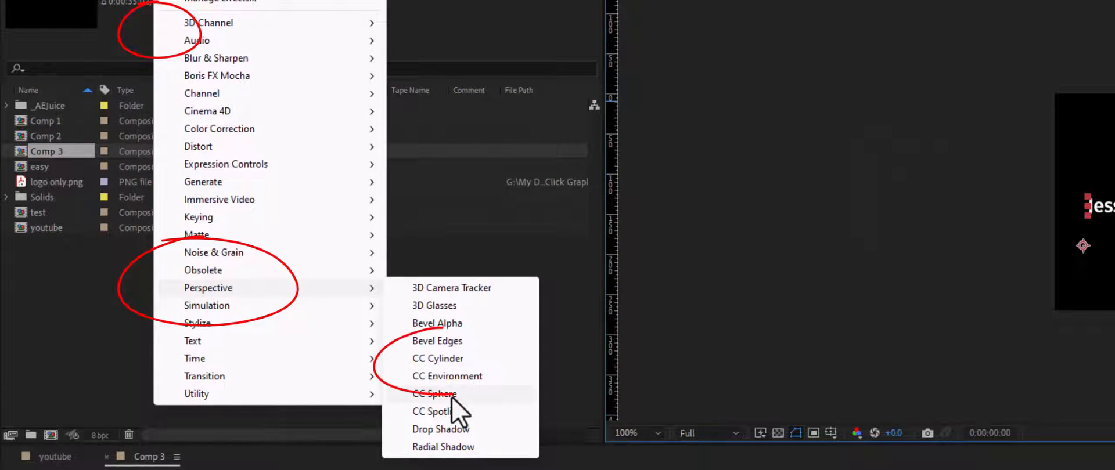
pyautogui.click(434, 394)
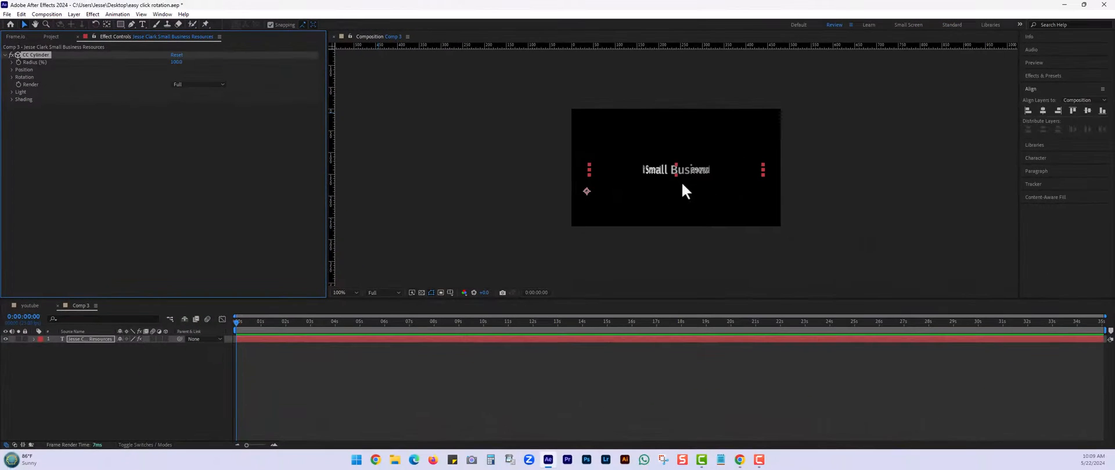
pyautogui.moveTo(647, 195)
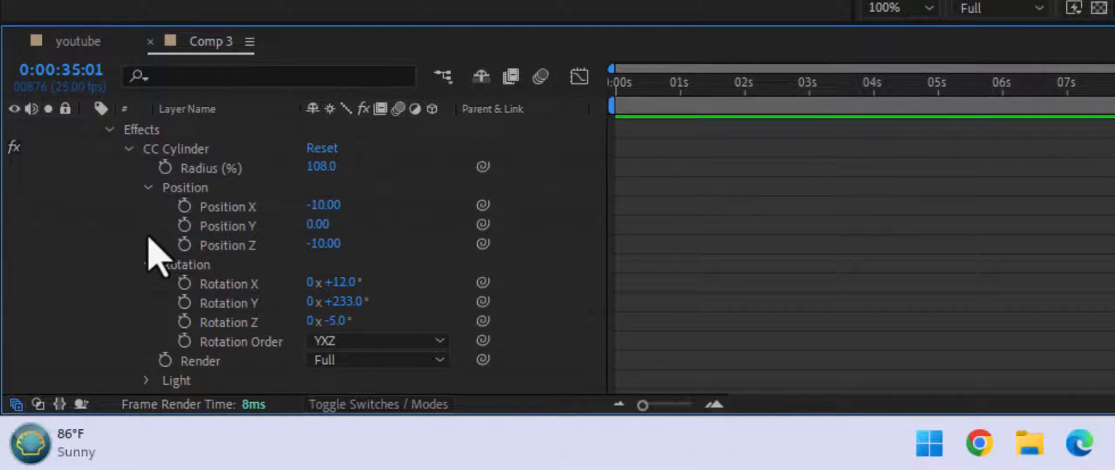
pyautogui.moveTo(170, 234)
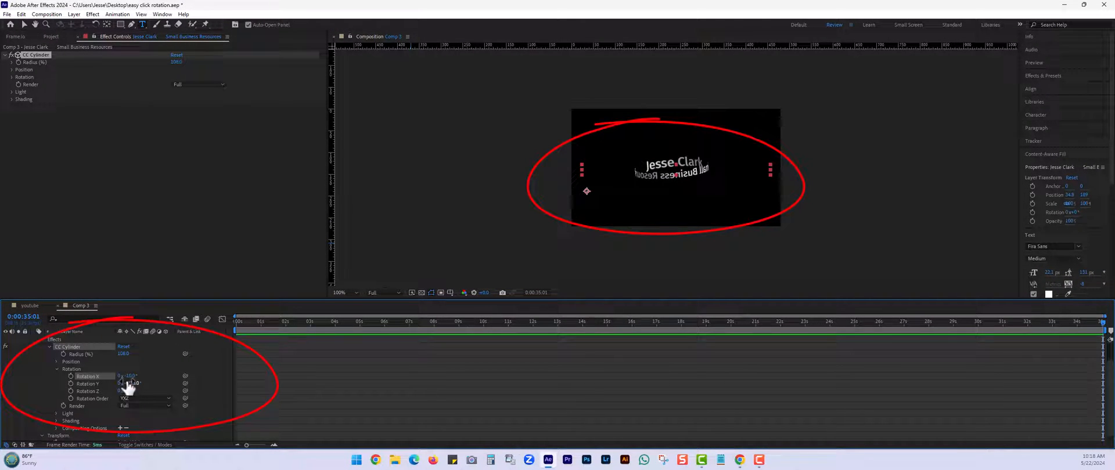
pyautogui.moveTo(127, 384); pyautogui.dragTo(135, 384)
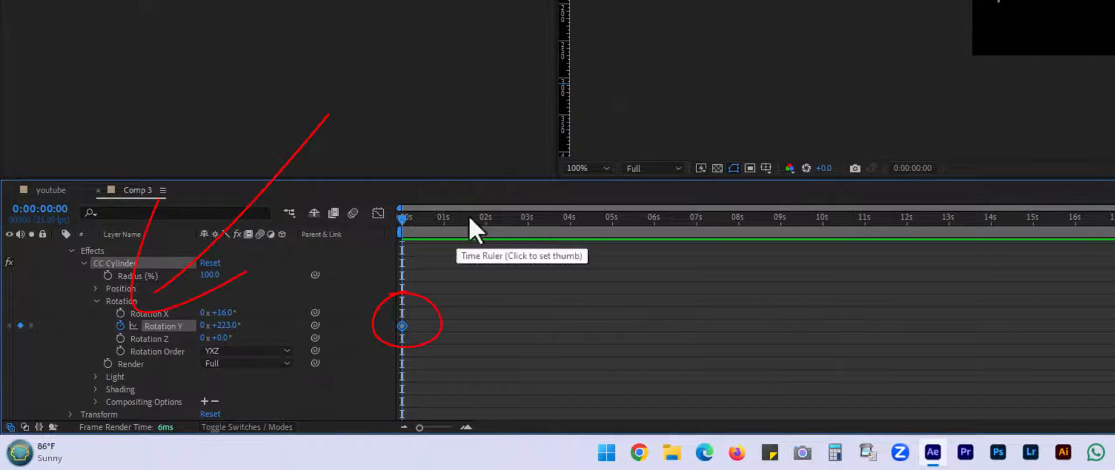
# Set Rotation Y to 5 revolutions at 15 seconds and preview the spin
pyautogui.click(1035, 218)
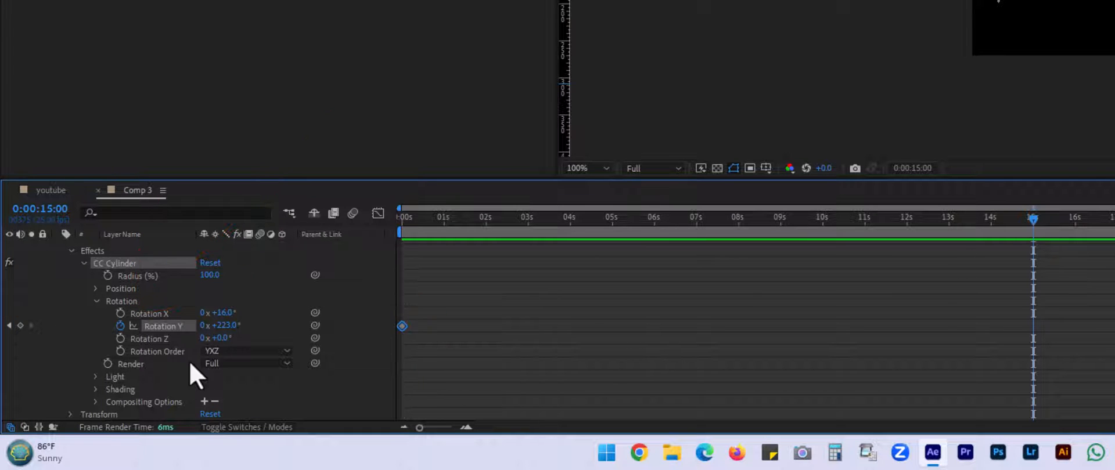
pyautogui.moveTo(1035, 227)
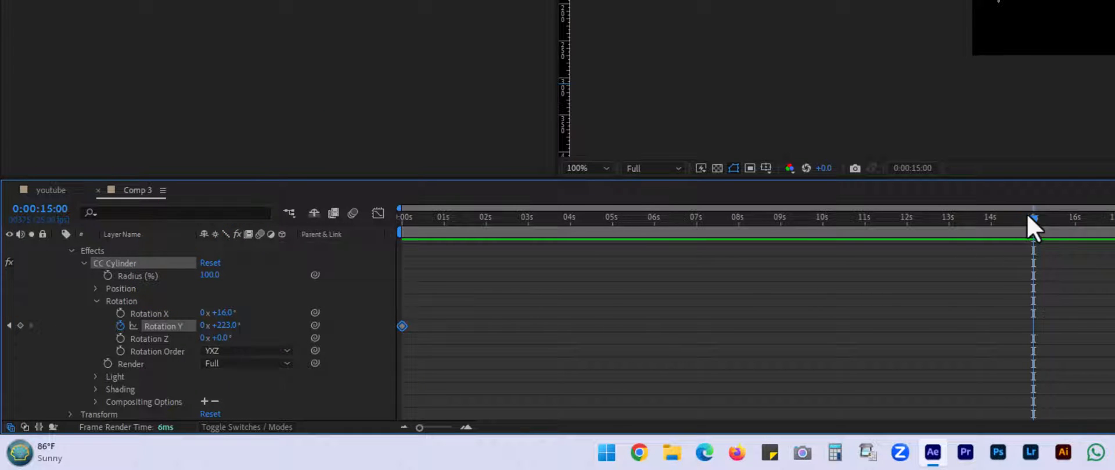
pyautogui.moveTo(456, 334)
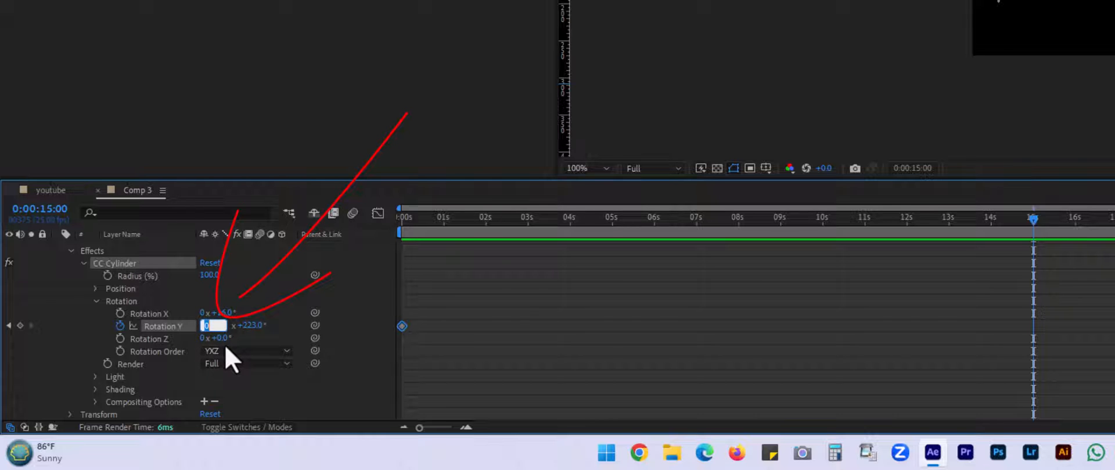
pyautogui.write('5')
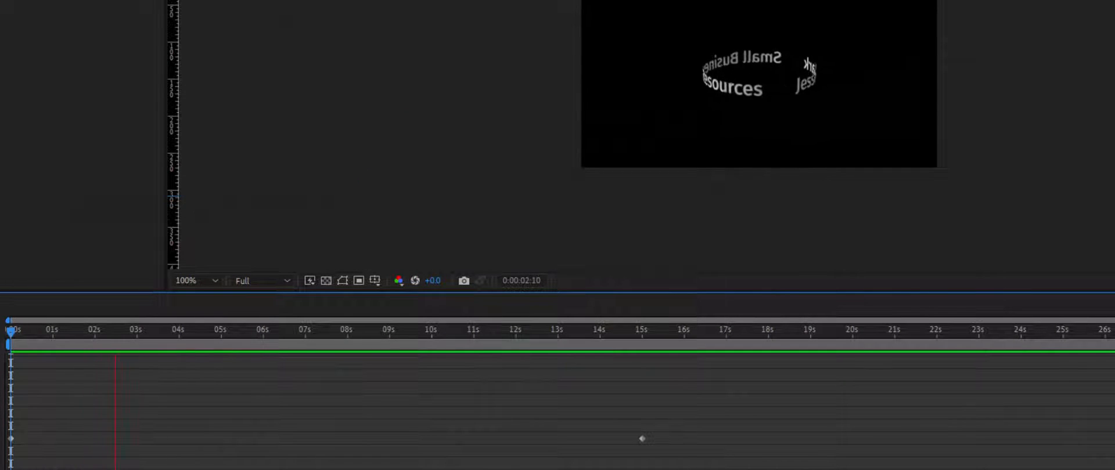
pyautogui.click(639, 330)
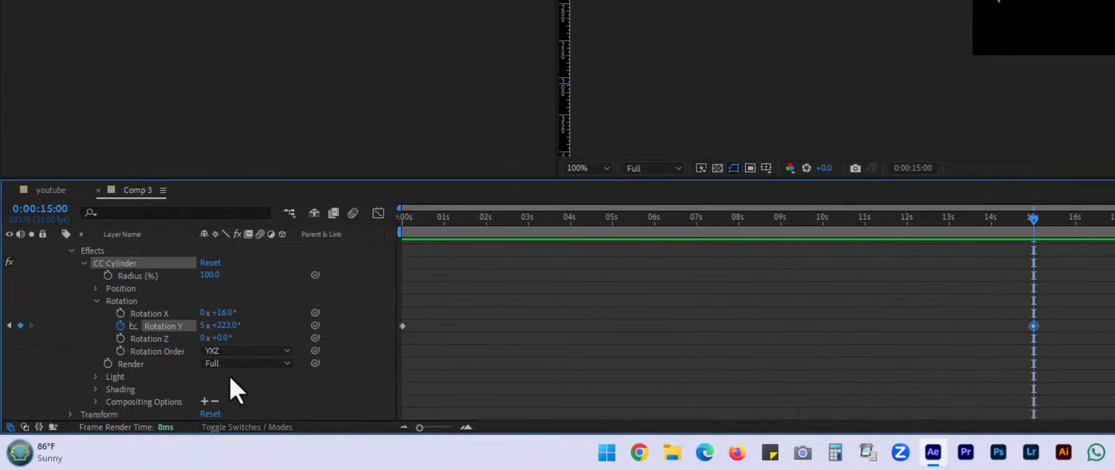
pyautogui.doubleClick(206, 325)
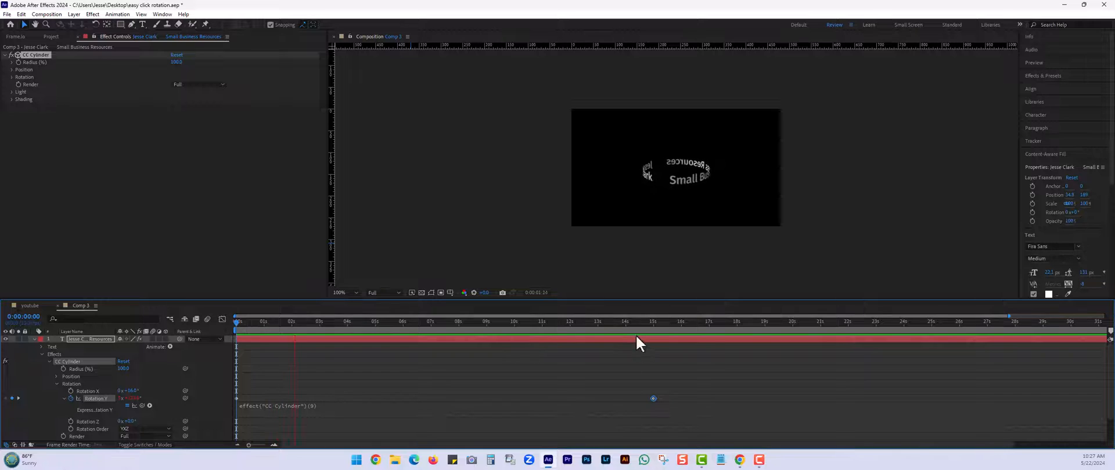
# Set the work area end near 15 seconds and trim Comp 3 to it
pyautogui.click(654, 321)
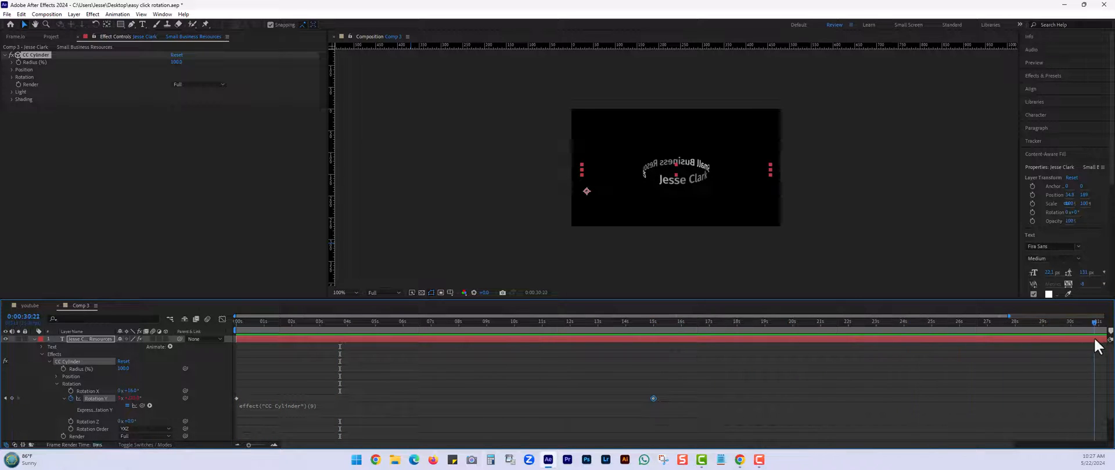
pyautogui.click(697, 321)
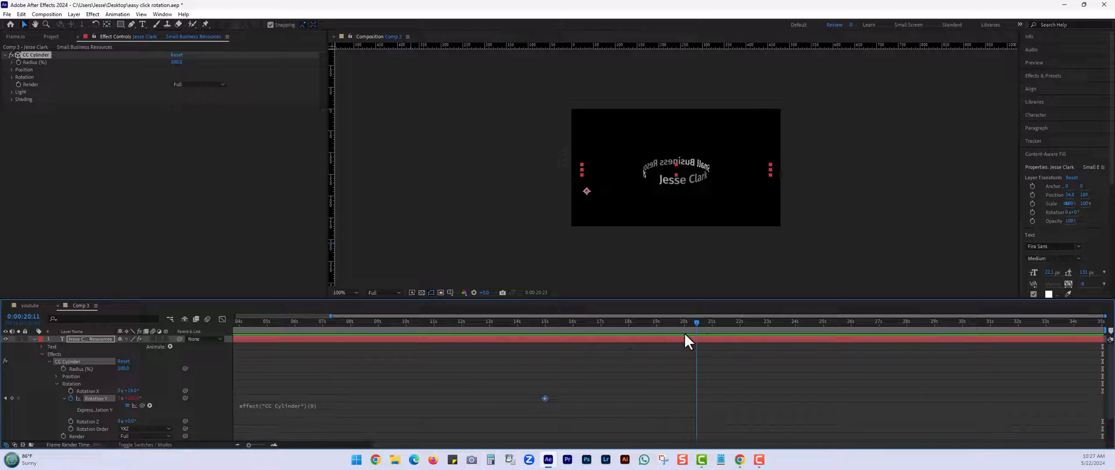
pyautogui.click(545, 321)
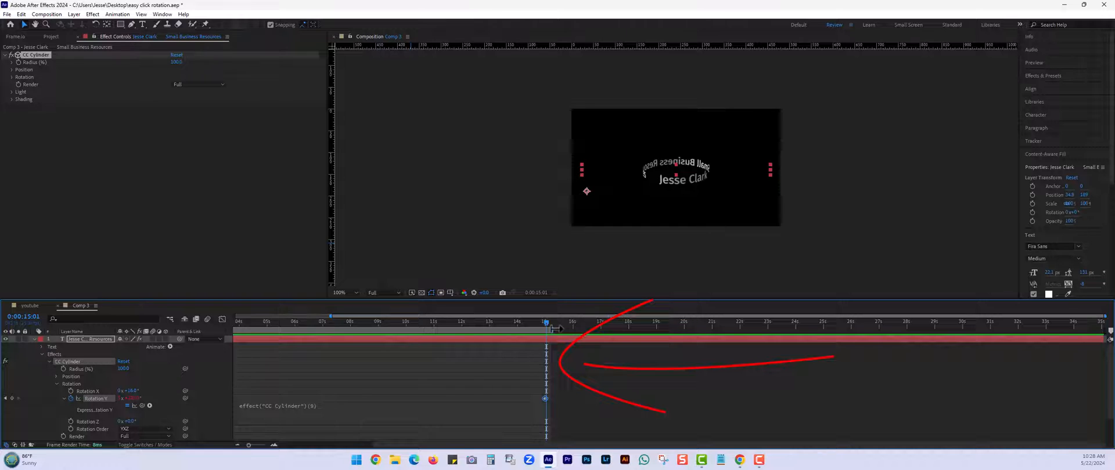
pyautogui.rightClick(546, 327)
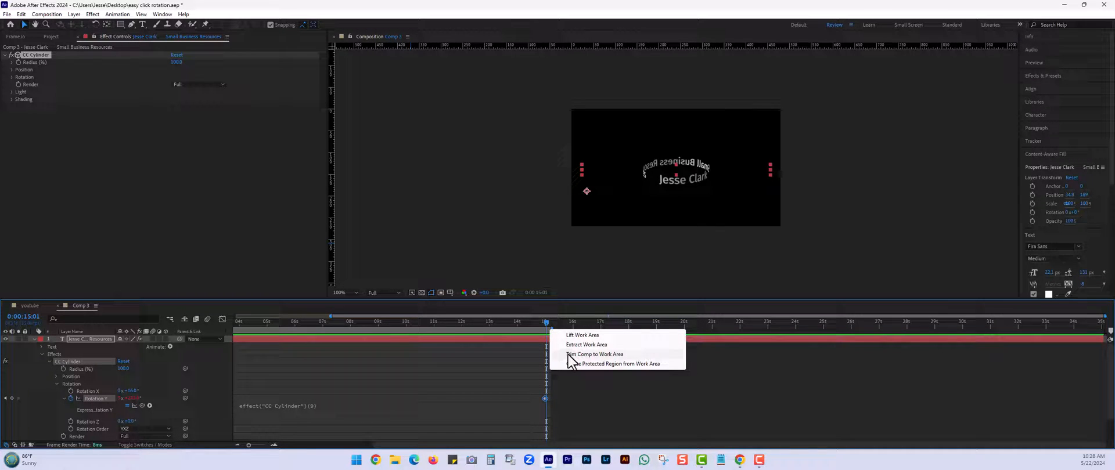
pyautogui.click(595, 354)
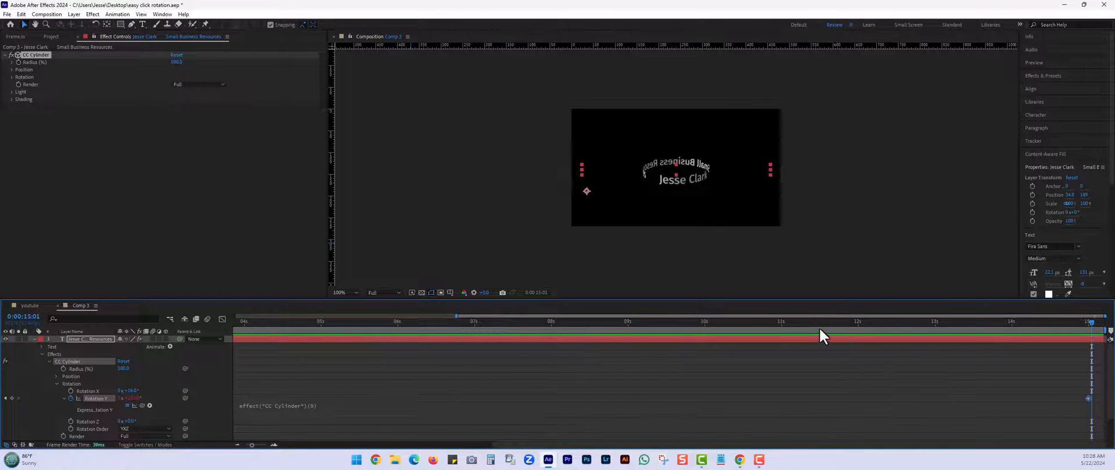
pyautogui.click(1077, 323)
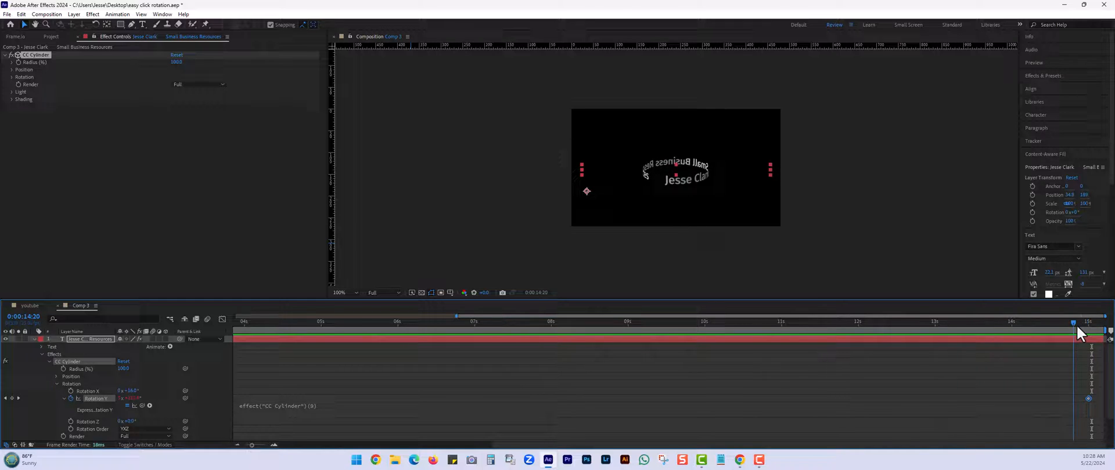
pyautogui.click(323, 316)
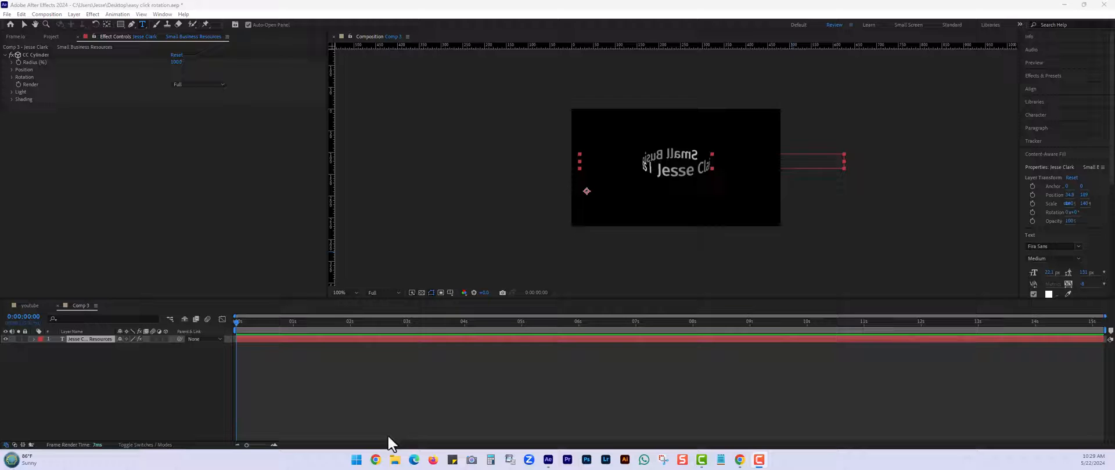
pyautogui.moveTo(423, 433)
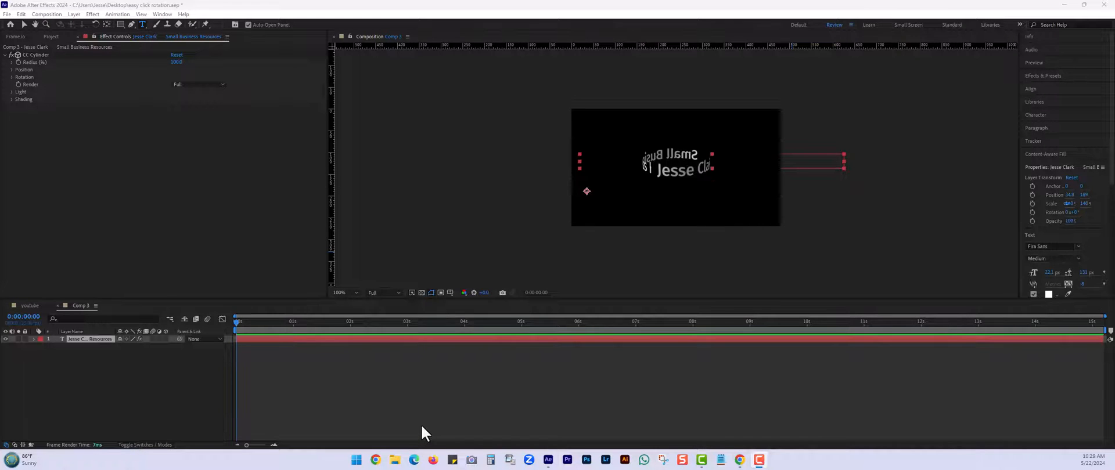
pyautogui.moveTo(430, 430)
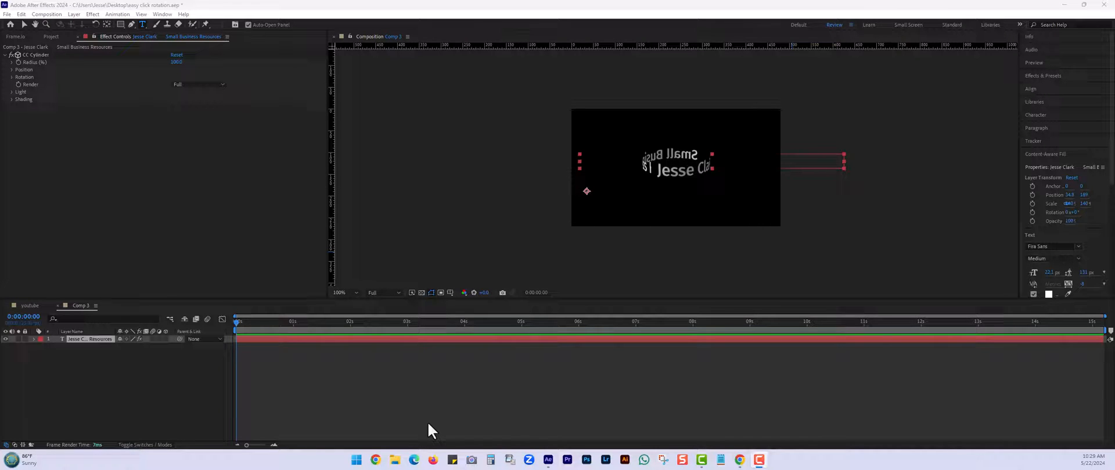
pyautogui.moveTo(400, 381)
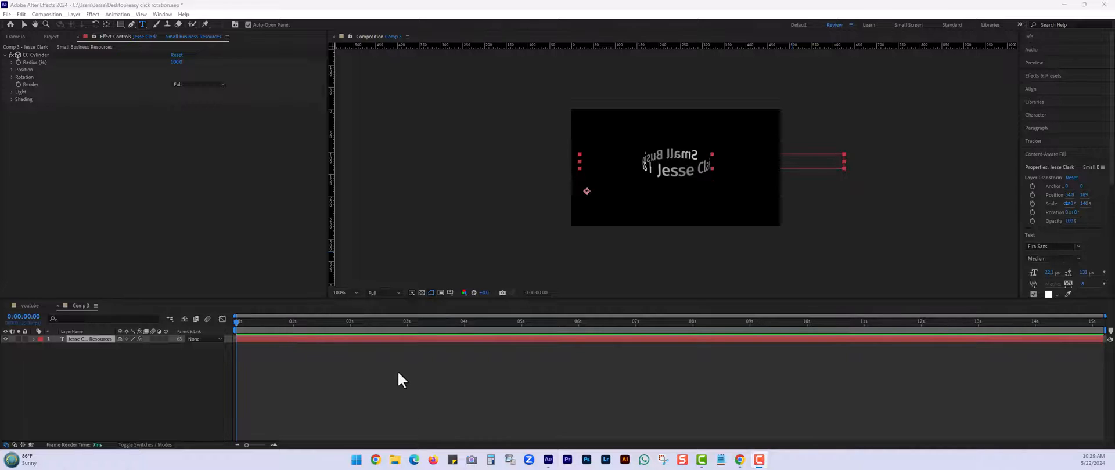
pyautogui.moveTo(423, 313)
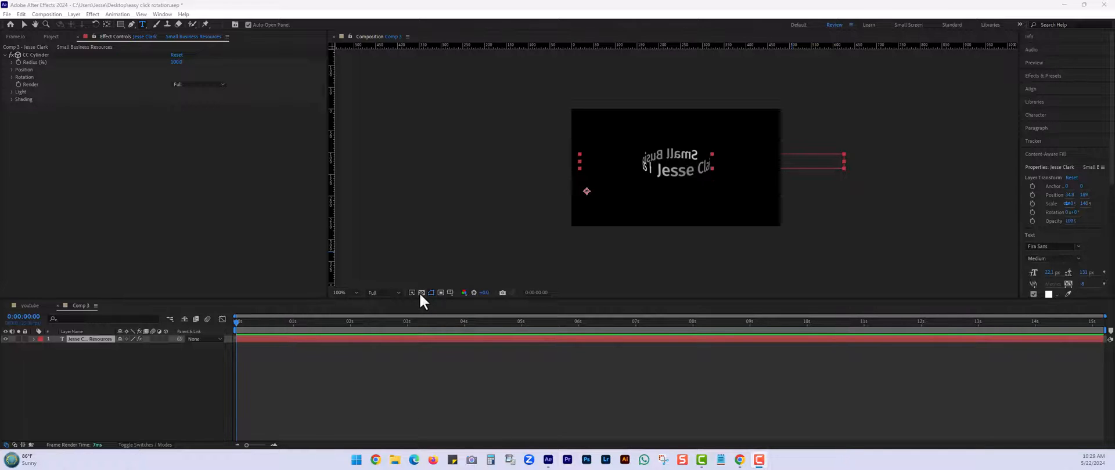
# Turn on the transparency grid behind the spinning title in Comp 3
pyautogui.click(422, 293)
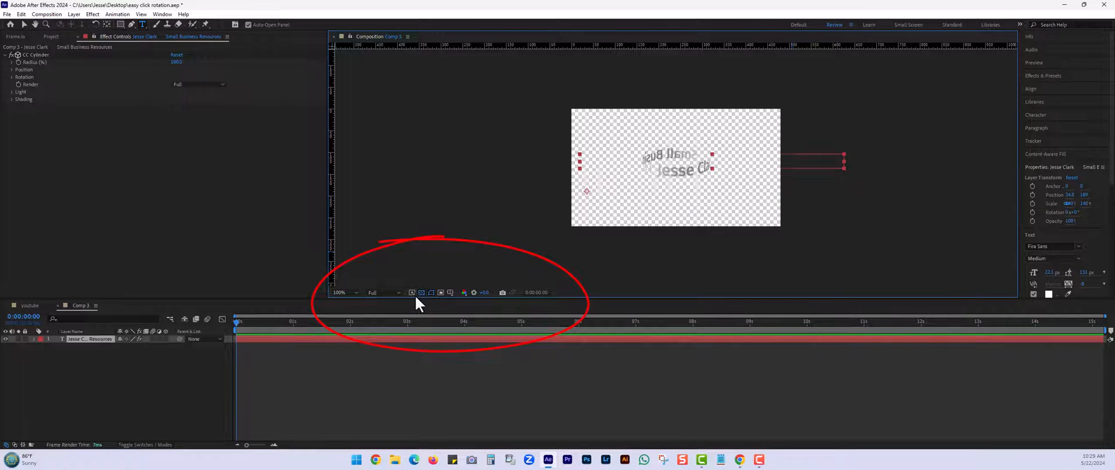
pyautogui.moveTo(405, 300)
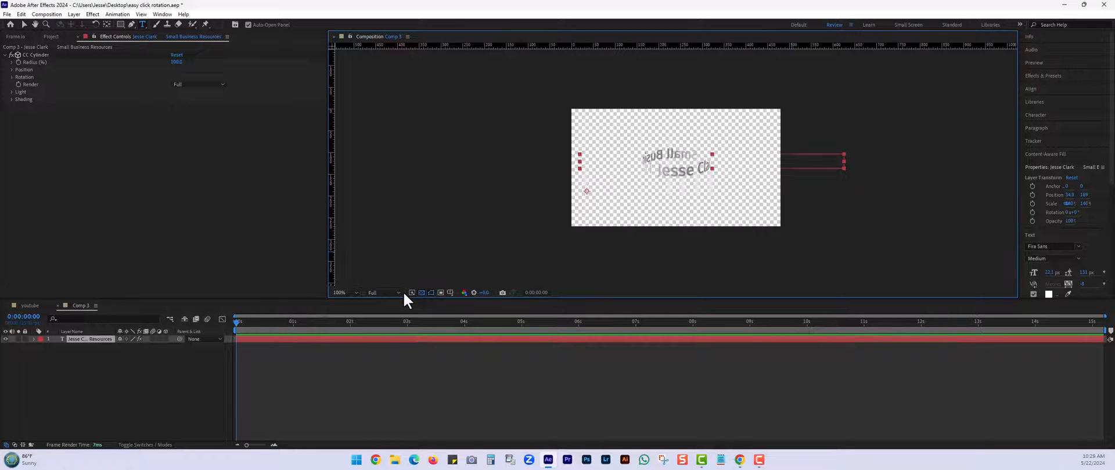
pyautogui.moveTo(400, 300)
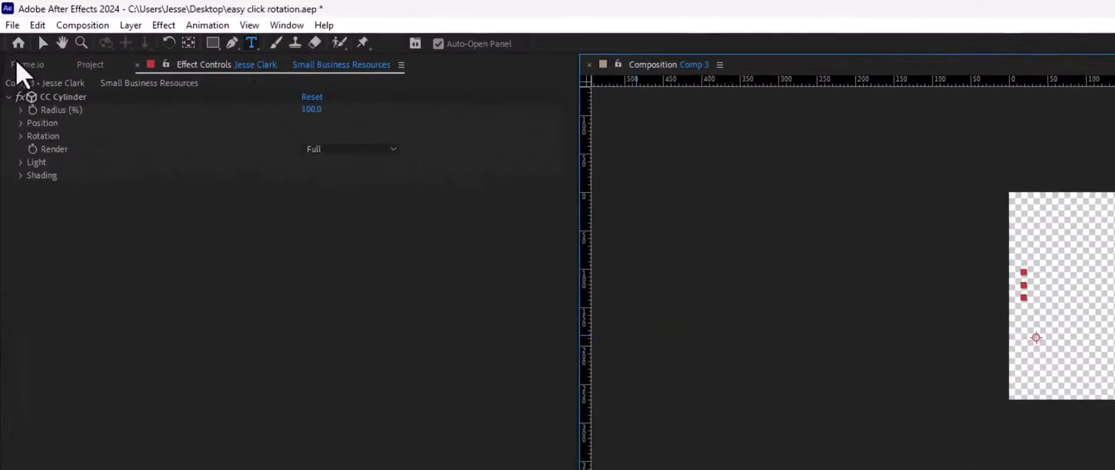
# Send Comp 3 to the Adobe Media Encoder queue from the File export menu
pyautogui.click(11, 25)
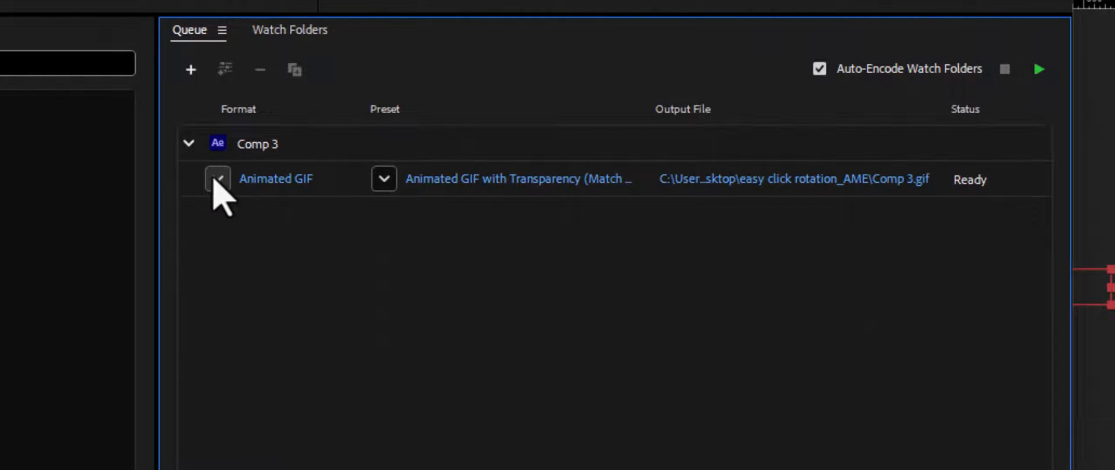
# Set Comp 3 to Animated GIF with the Transparency preset and open its output path
pyautogui.click(218, 178)
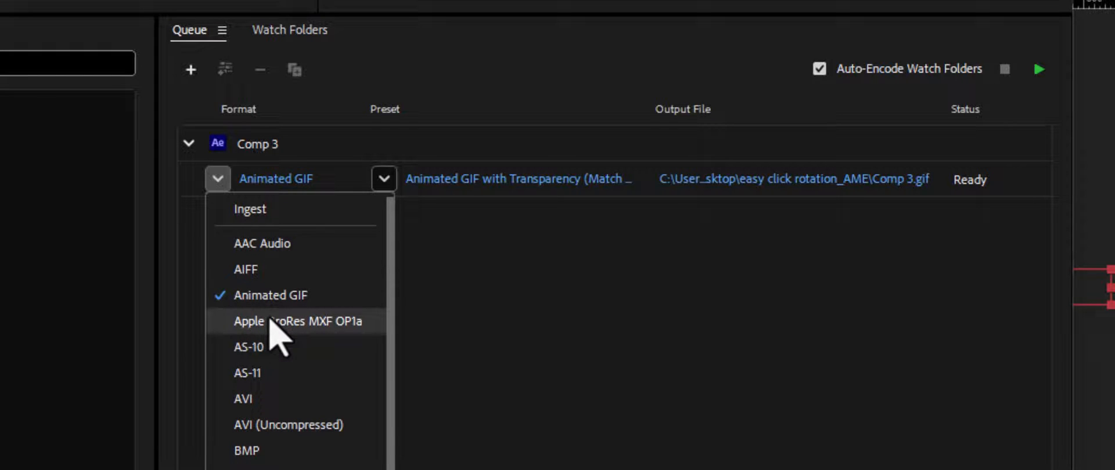
pyautogui.moveTo(253, 306)
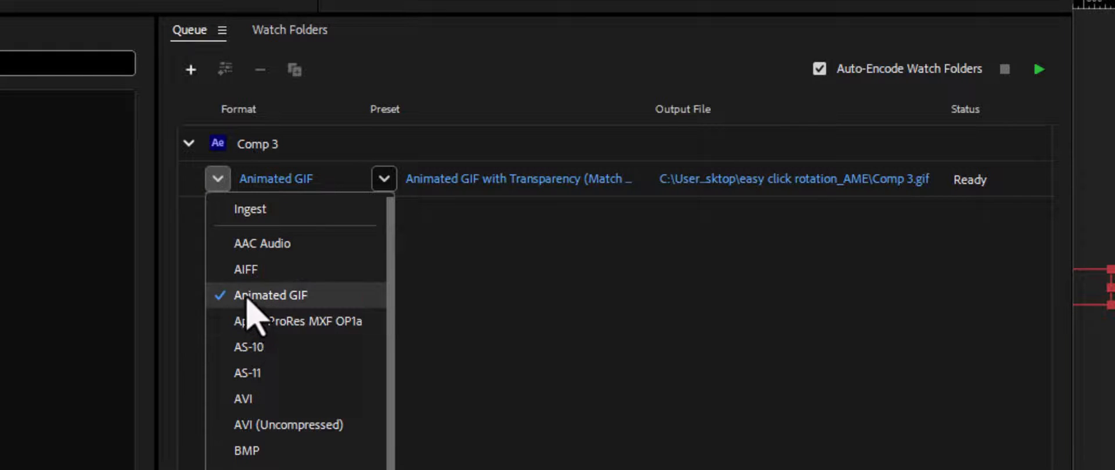
pyautogui.click(384, 178)
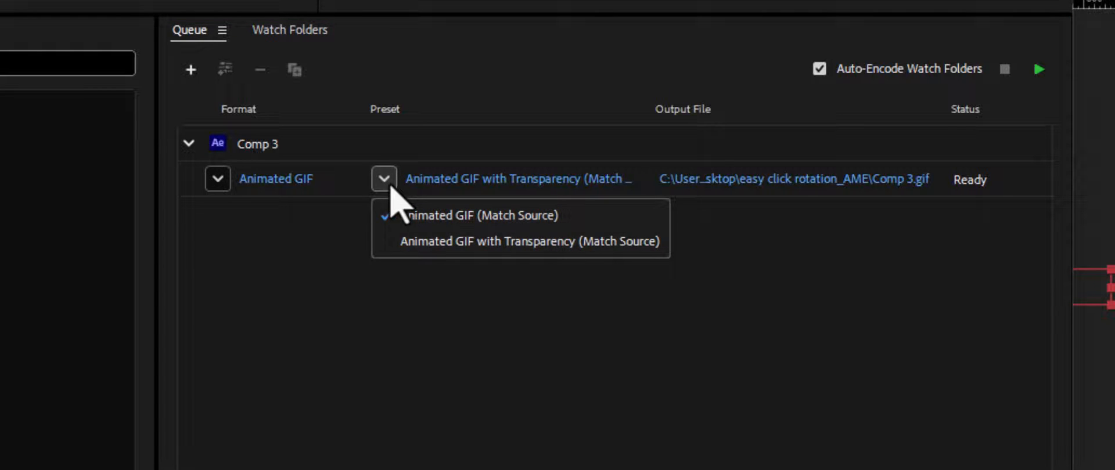
pyautogui.moveTo(444, 267)
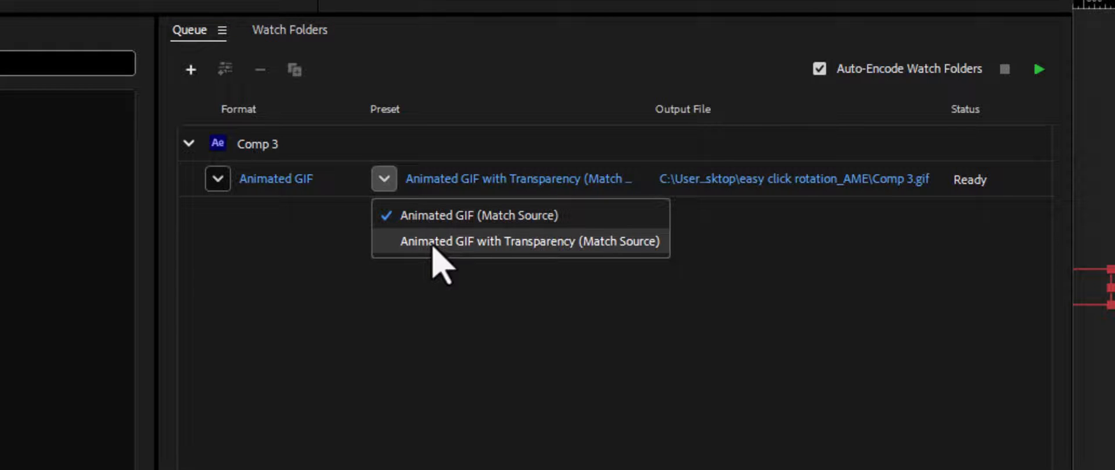
pyautogui.moveTo(437, 227)
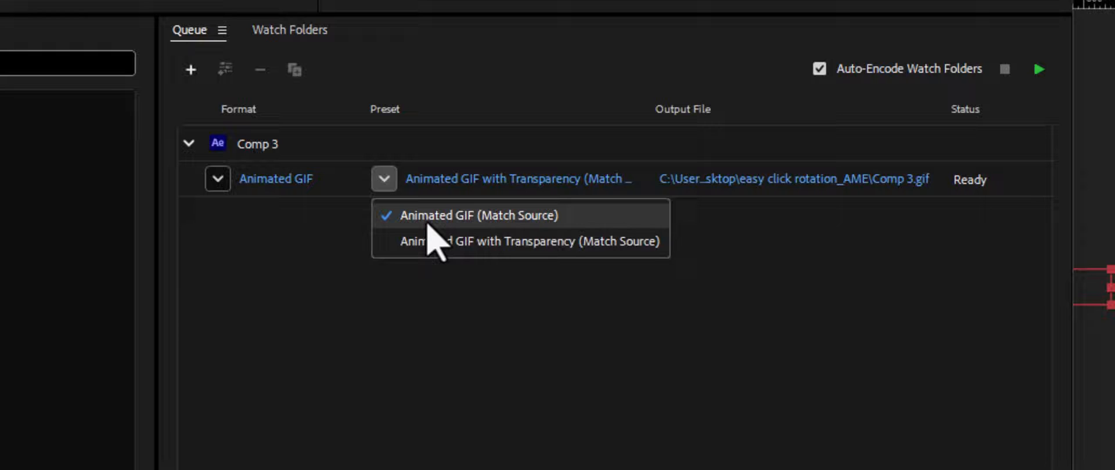
pyautogui.moveTo(444, 266)
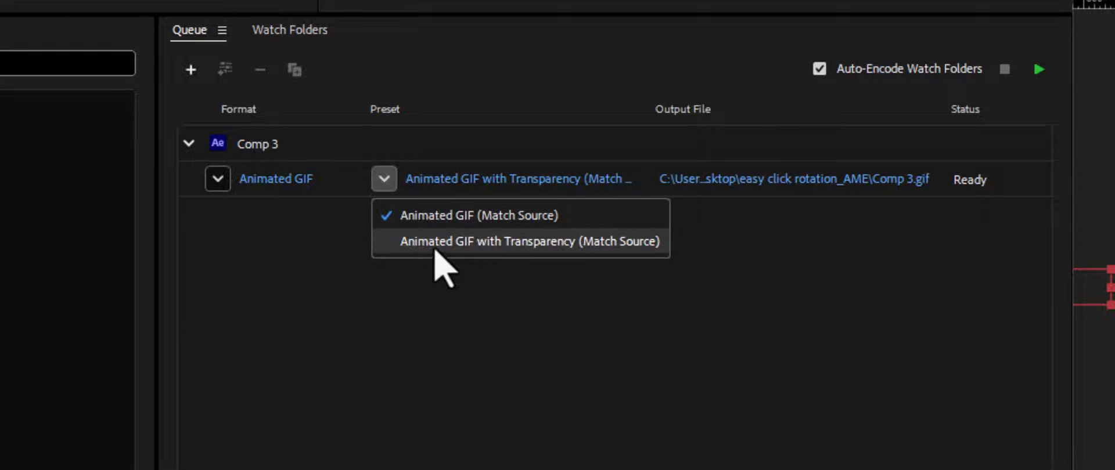
pyautogui.click(528, 241)
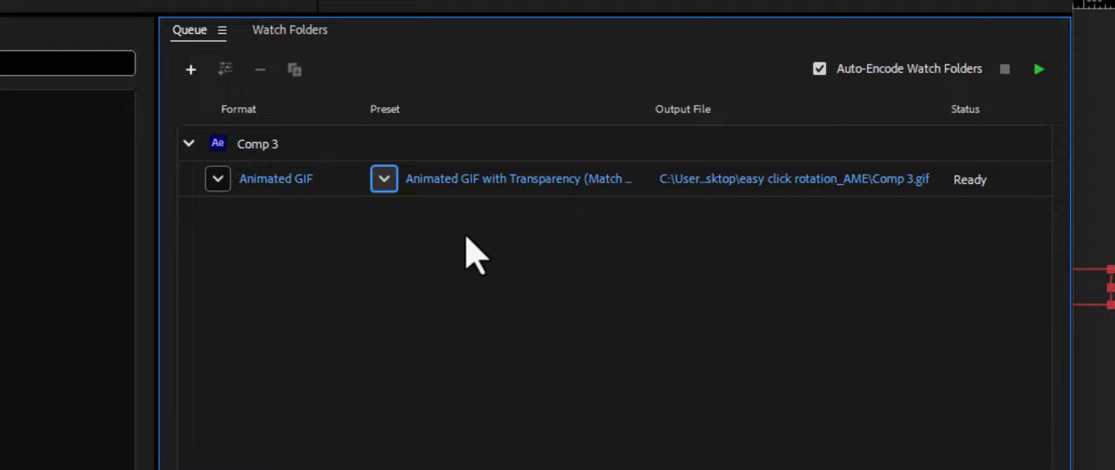
pyautogui.moveTo(688, 213)
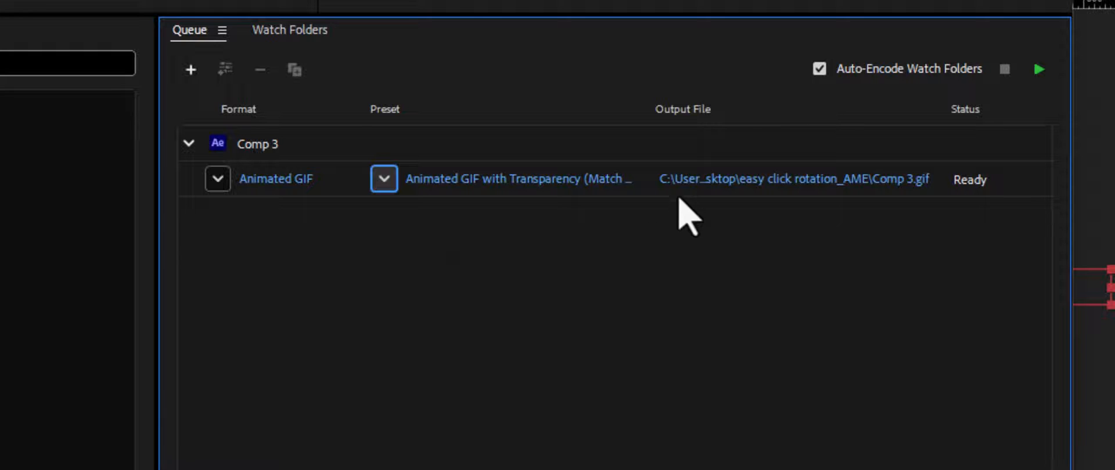
pyautogui.click(1039, 69)
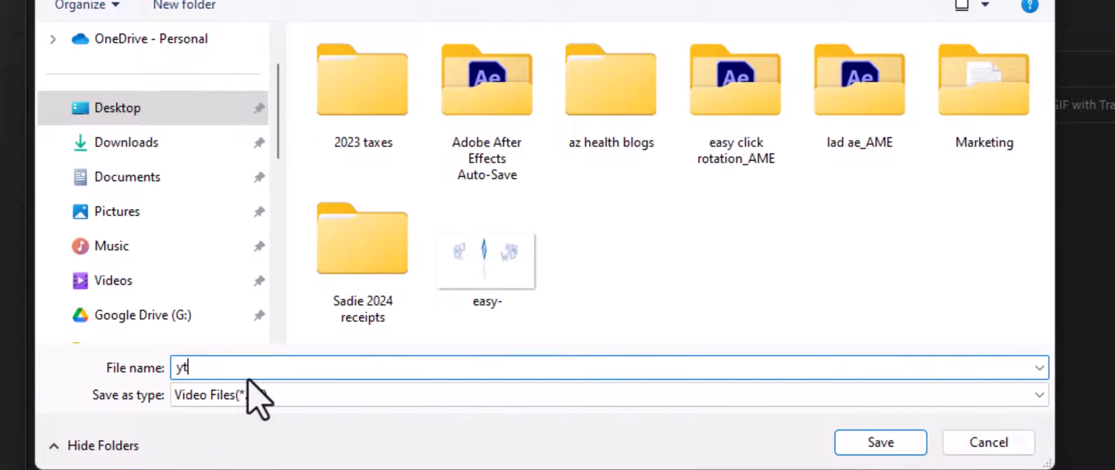
# Save the GIF output to the Desktop as 'yt test'
pyautogui.write('test')
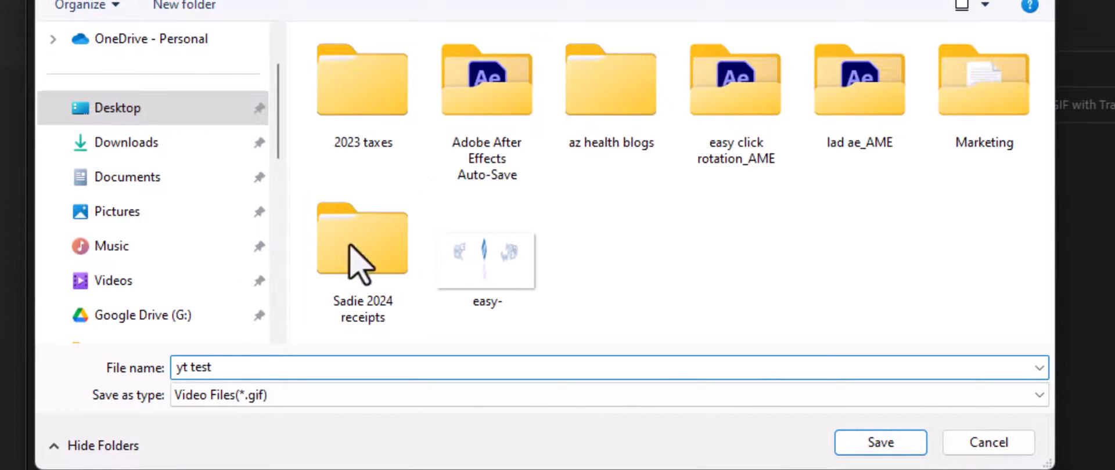
pyautogui.click(880, 442)
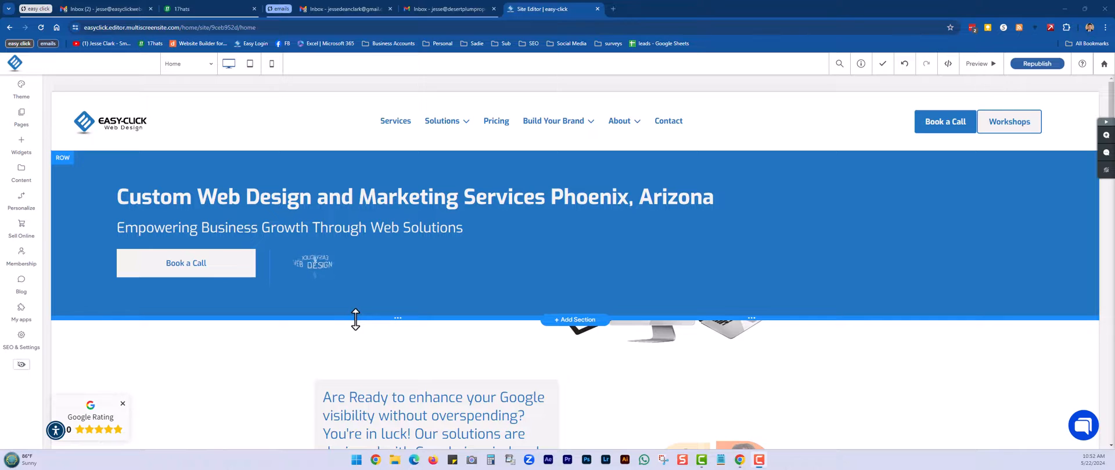
# Insert a new row above the hero banner and add an Image widget to it
pyautogui.click(312, 277)
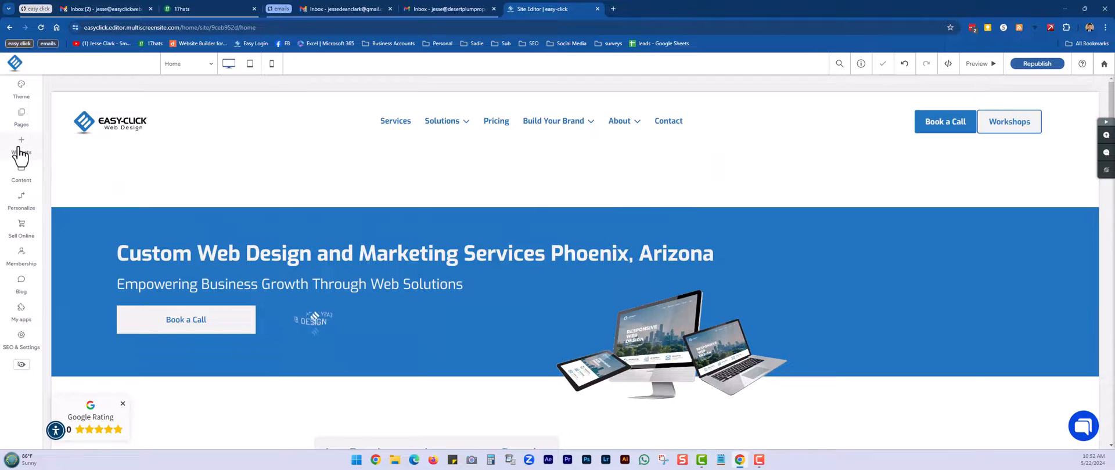
pyautogui.click(21, 145)
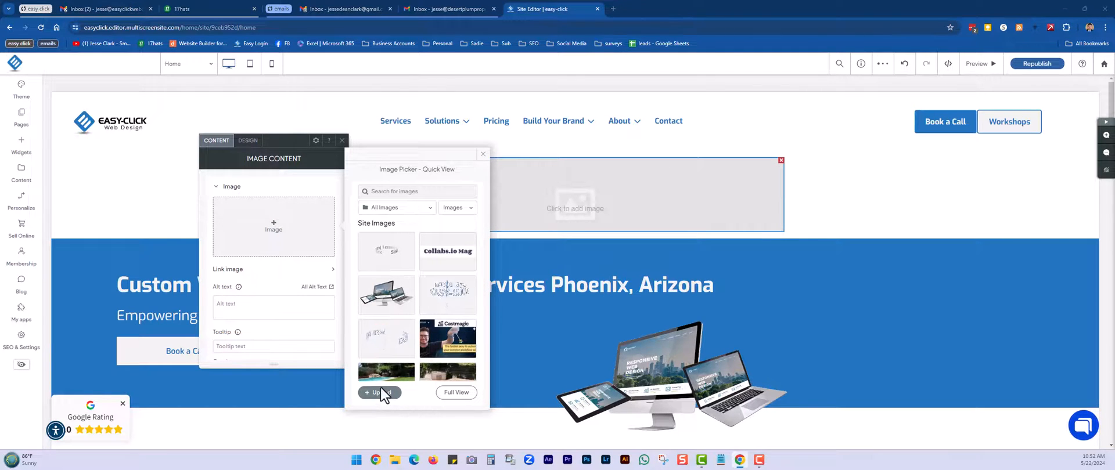
# Upload the 'yt test' GIF from the Desktop into the new row's image
pyautogui.click(380, 393)
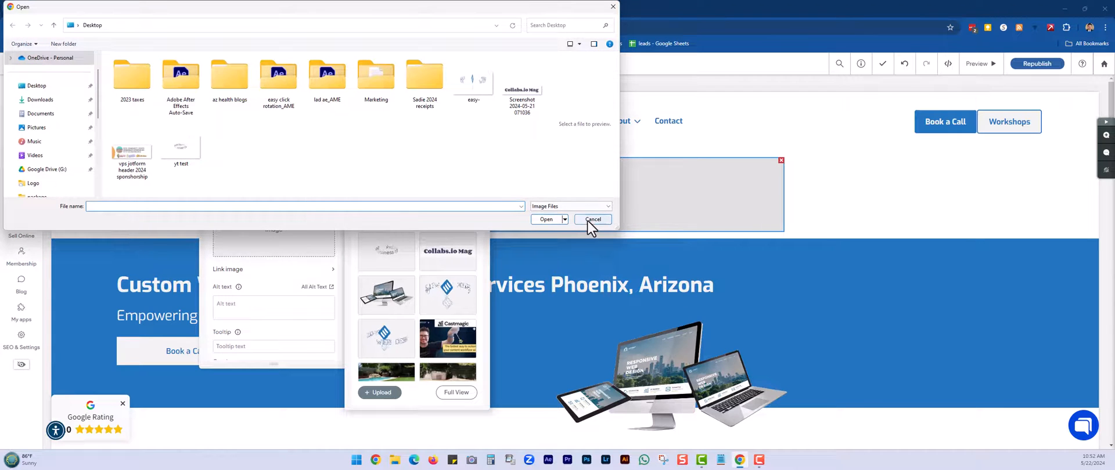
pyautogui.click(181, 142)
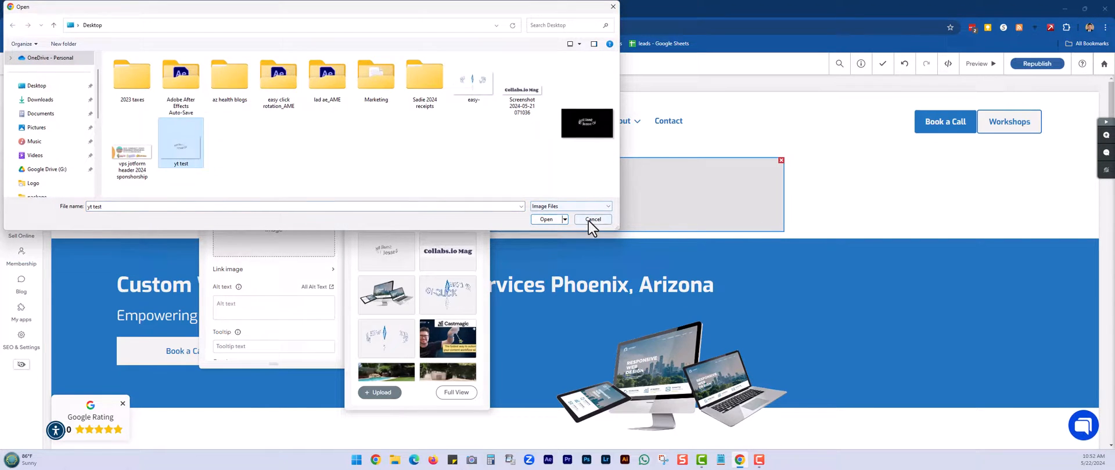
pyautogui.click(546, 219)
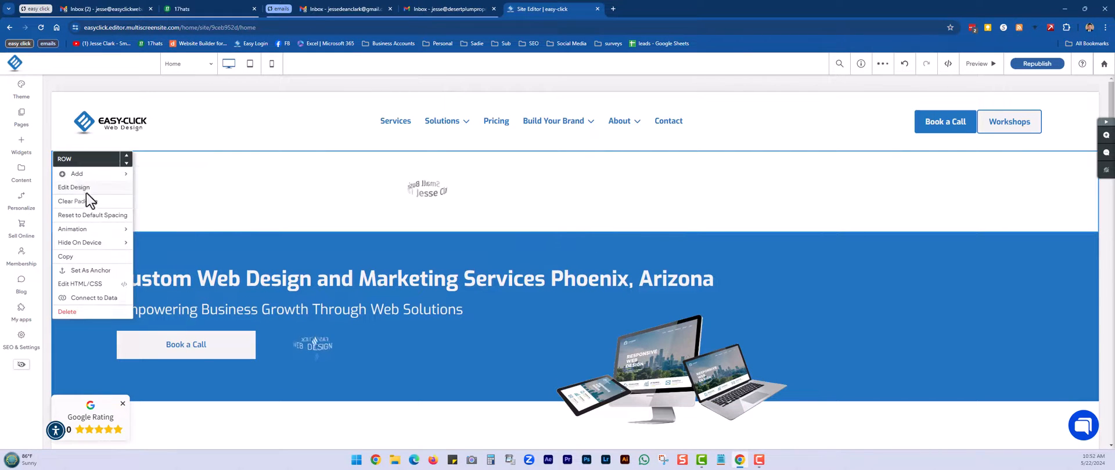
# Set the GIF row's design background colour to black
pyautogui.click(73, 187)
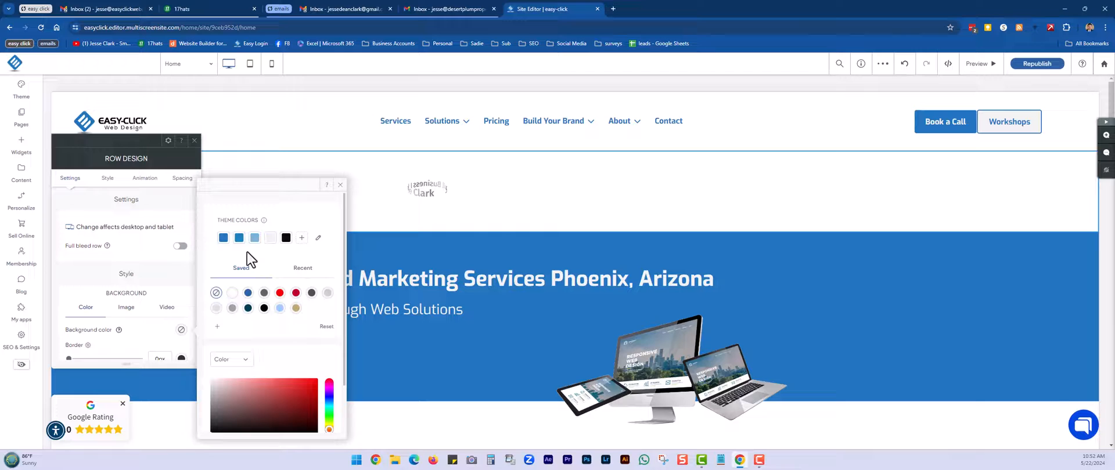
pyautogui.click(286, 238)
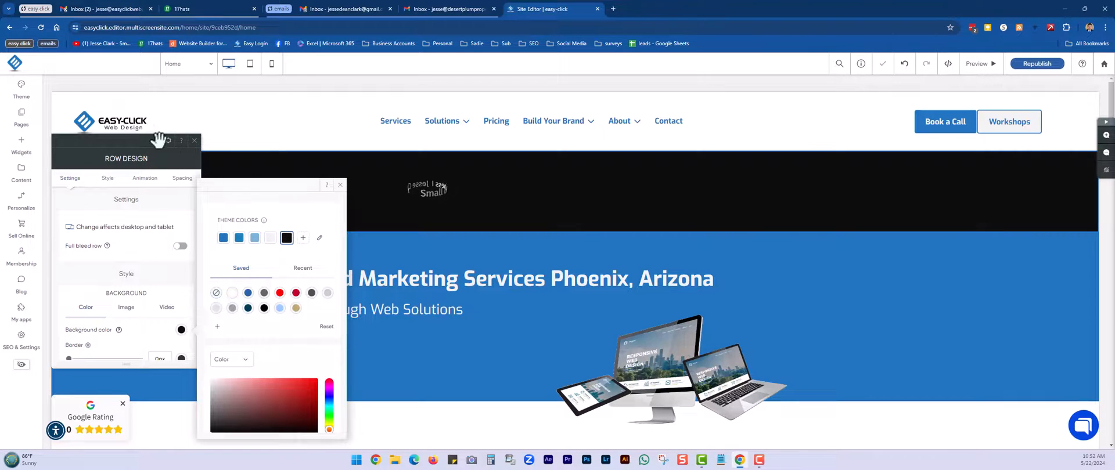